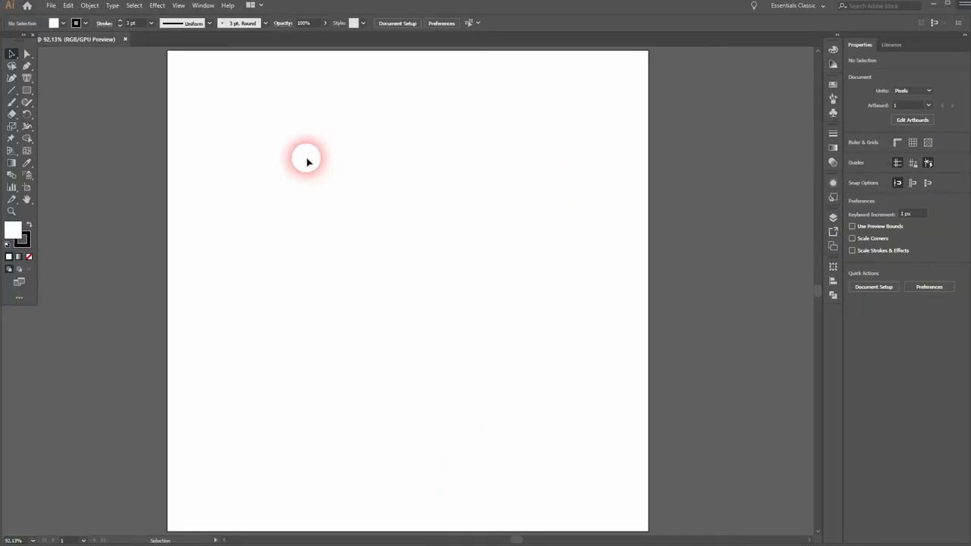
Enable Smart Guides from the View menu on the blank document
left_click(179, 6)
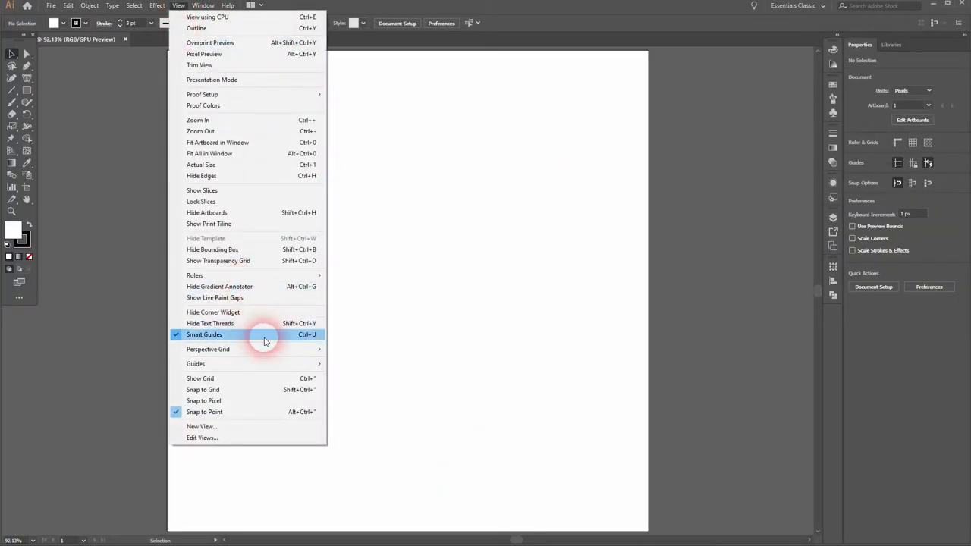
left_click(203, 335)
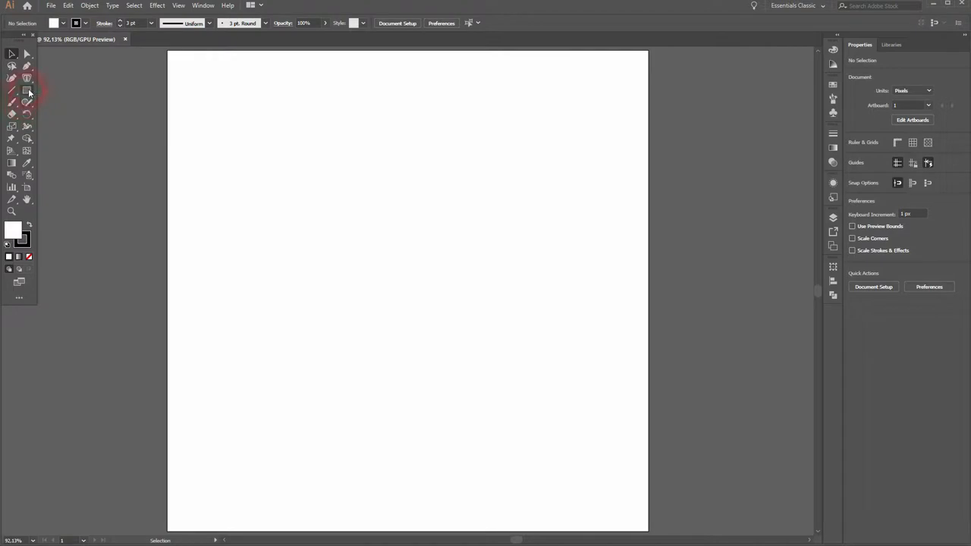
Draw the printer body rectangle and the output paper rectangle below it
left_click_drag(243, 242, 464, 298)
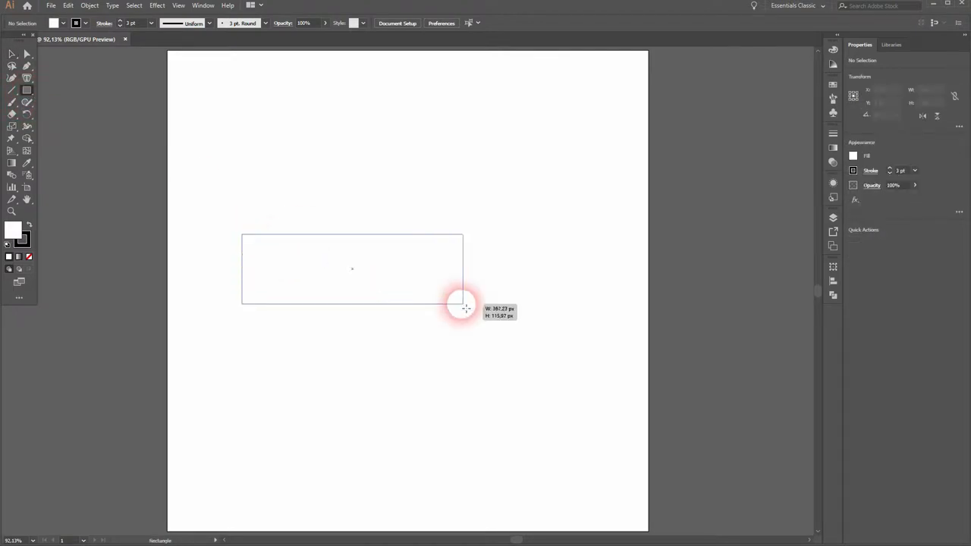
left_click_drag(464, 306, 549, 337)
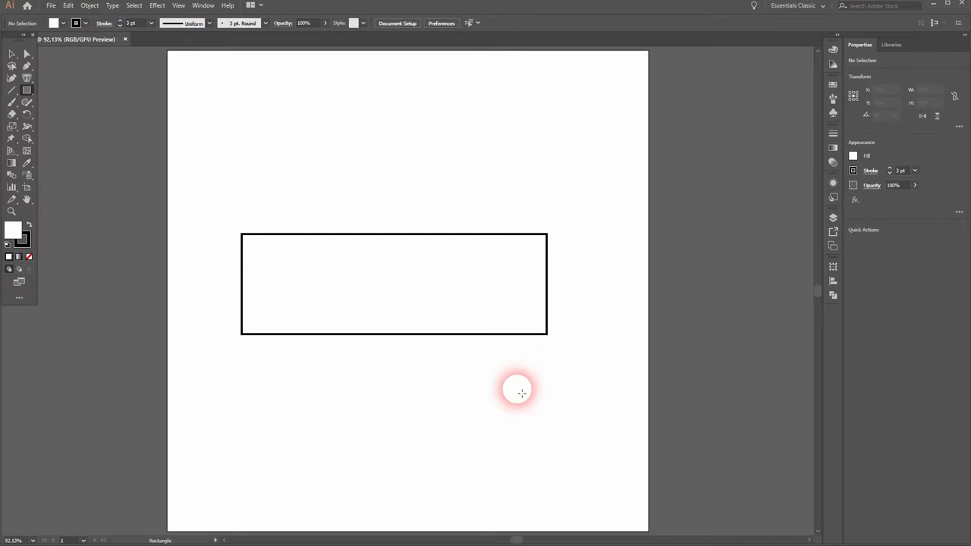
left_click_drag(519, 392, 374, 333)
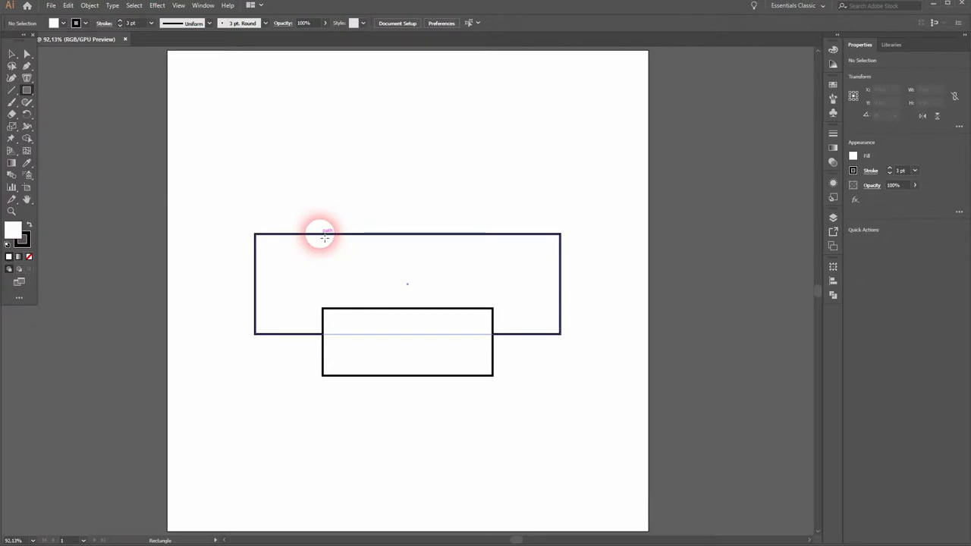
Duplicate the paper rectangle above the body, position it, and narrow the body
left_click_drag(323, 231, 497, 161)
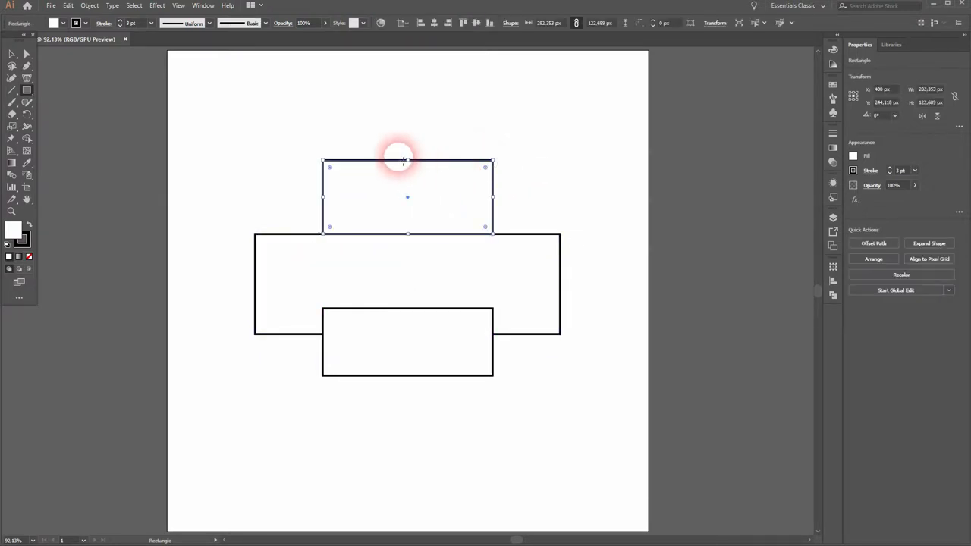
left_click_drag(407, 161, 407, 179)
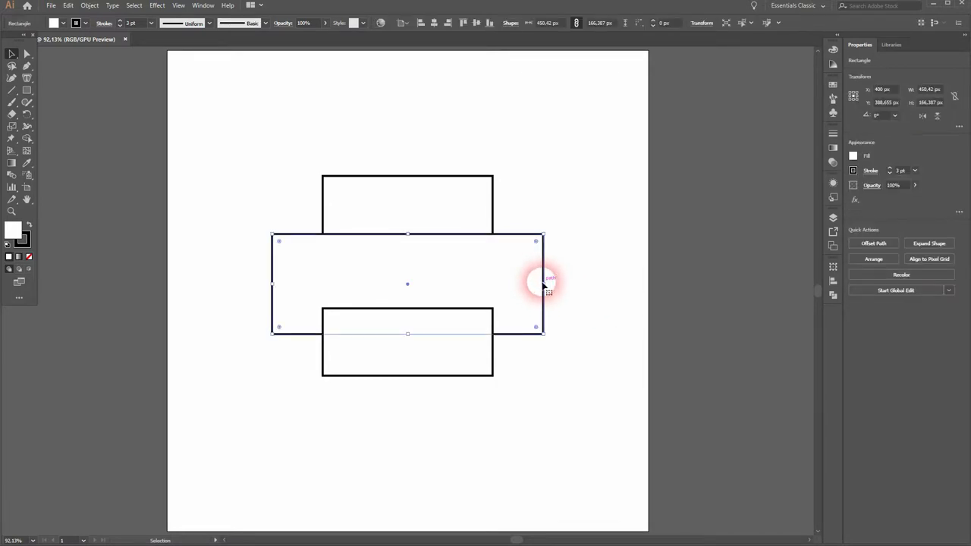
left_click_drag(543, 285, 531, 286)
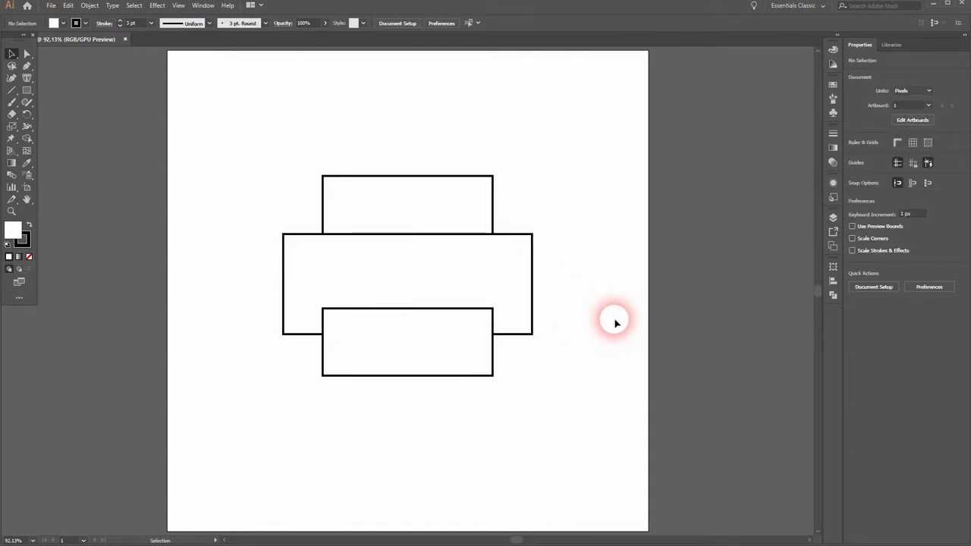
mouse_move(318, 416)
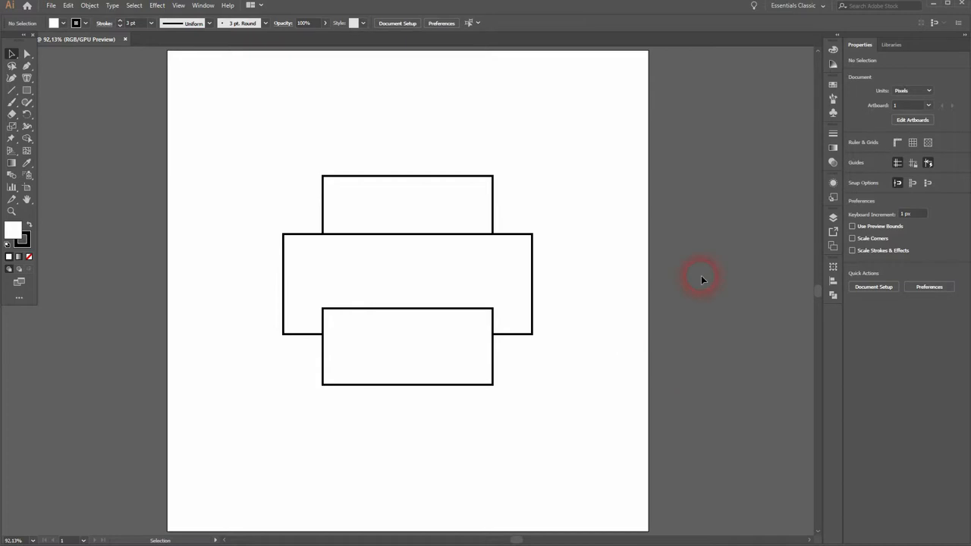
mouse_move(225, 114)
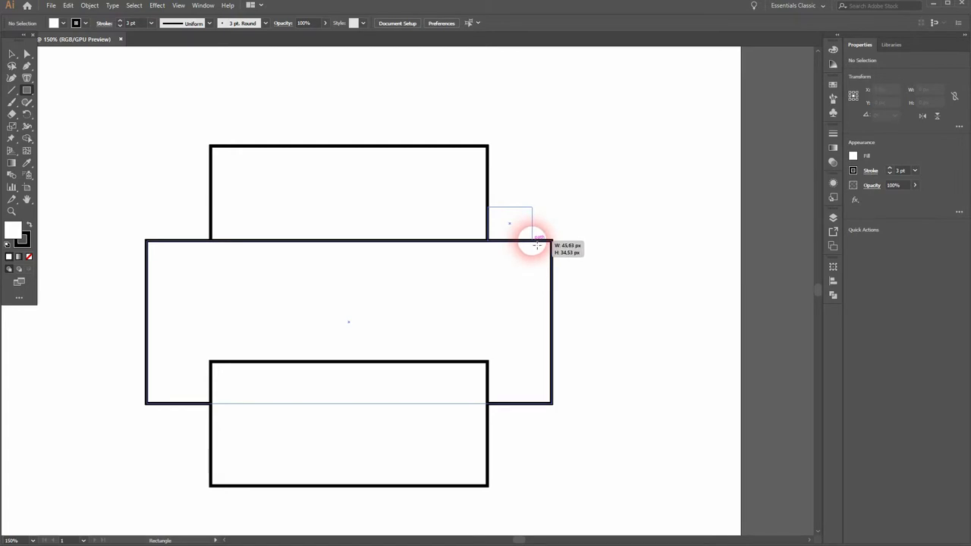
Draw a small tab right of the top sheet and round its top-right corner
left_click_drag(487, 206, 531, 240)
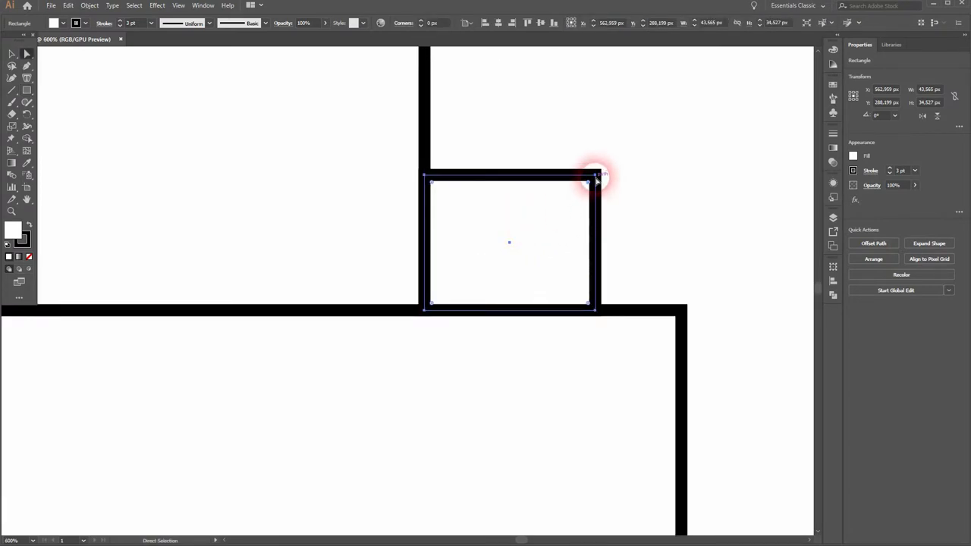
left_click_drag(595, 179, 561, 210)
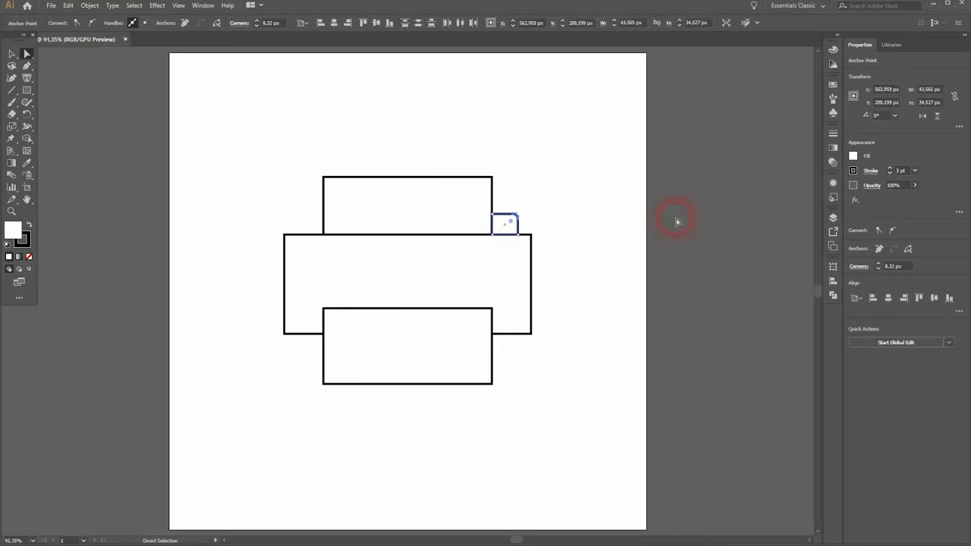
left_click(552, 261)
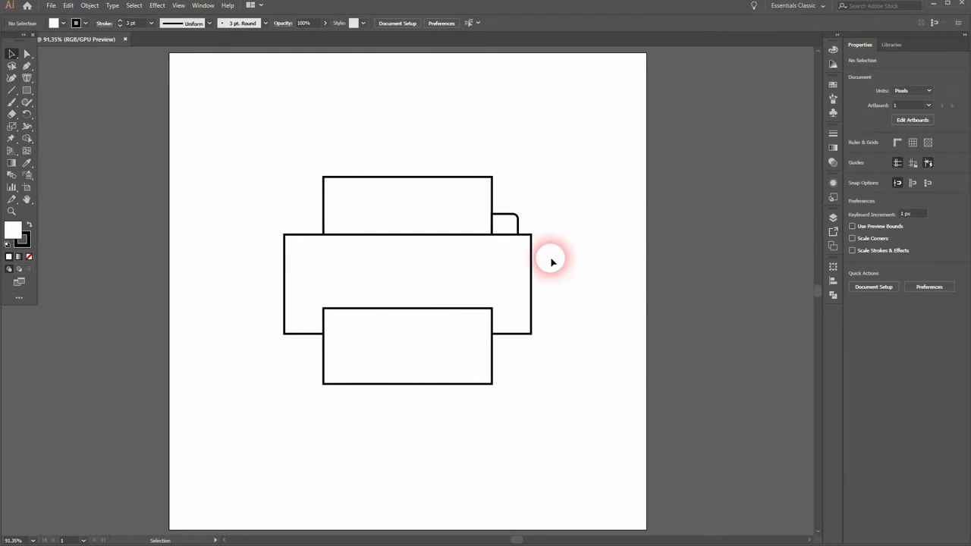
Copy the rounded tab and place it left of the top paper sheet
left_click(504, 225)
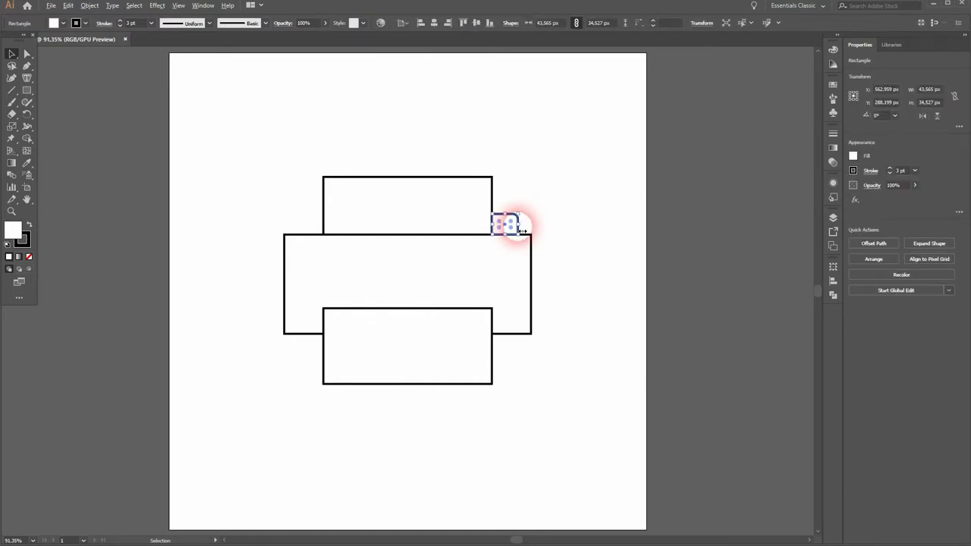
left_click_drag(509, 224, 296, 224)
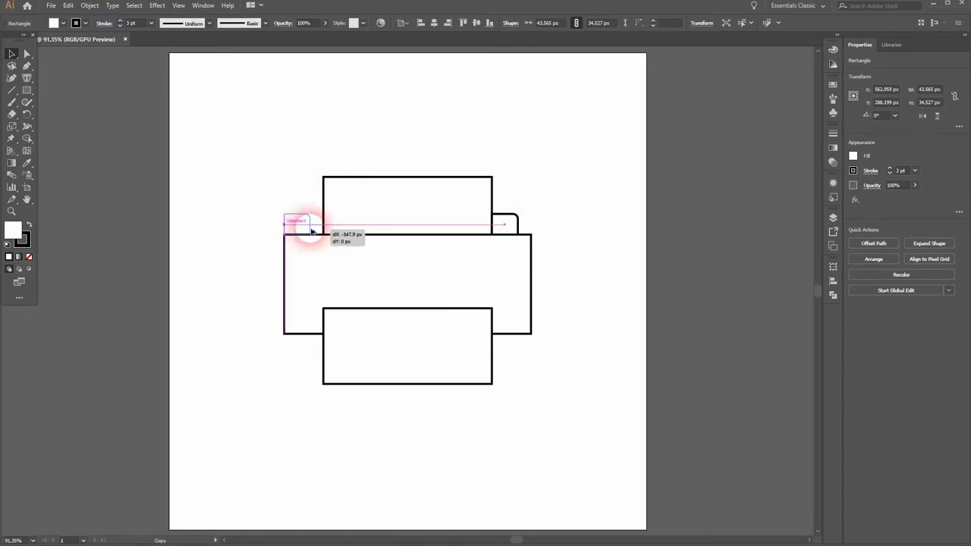
left_click_drag(304, 225, 296, 213)
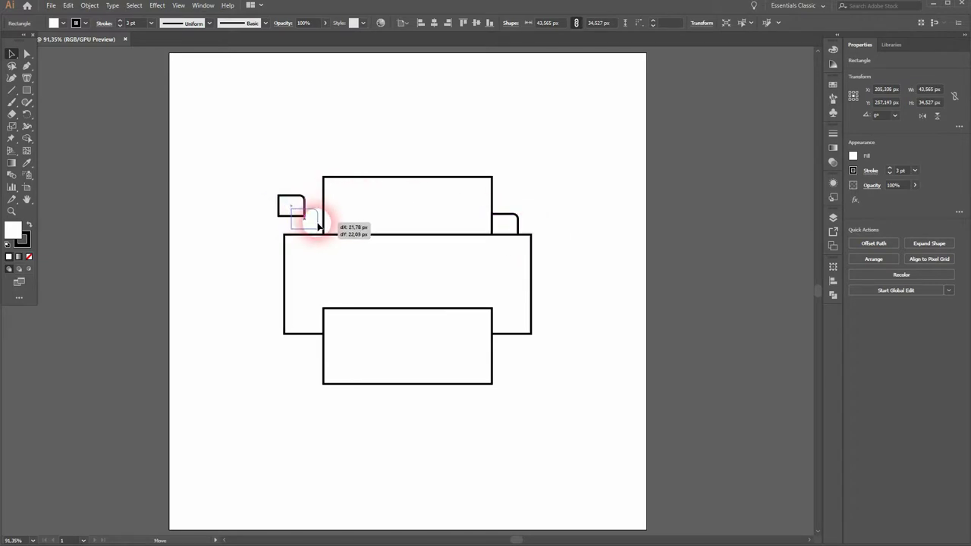
left_click_drag(291, 209, 311, 225)
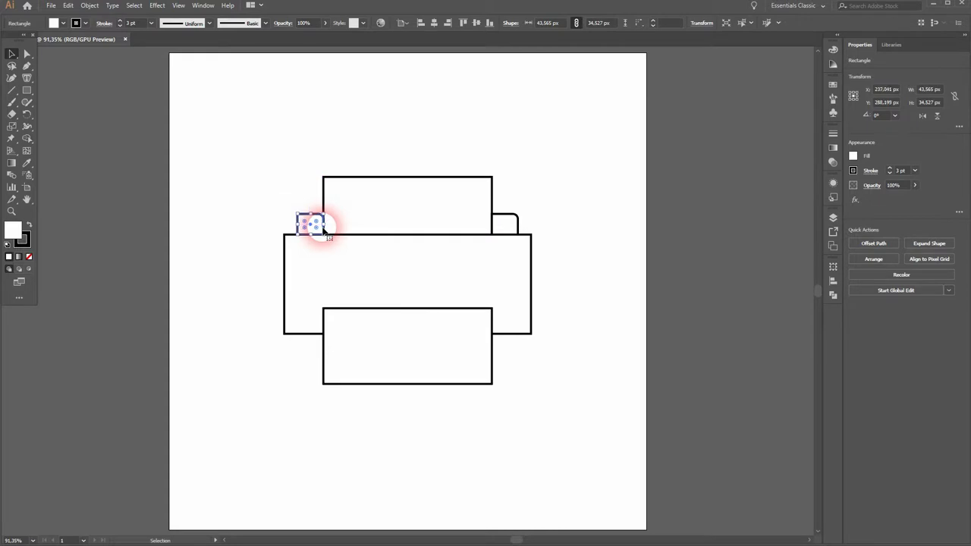
left_click(258, 198)
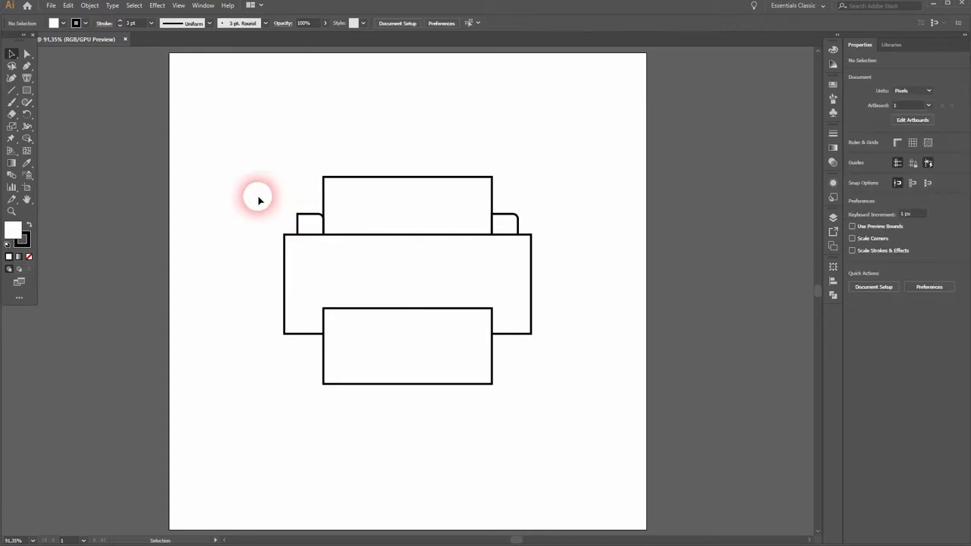
Reflect the left tab across a vertical axis so it mirrors the right one
right_click(306, 220)
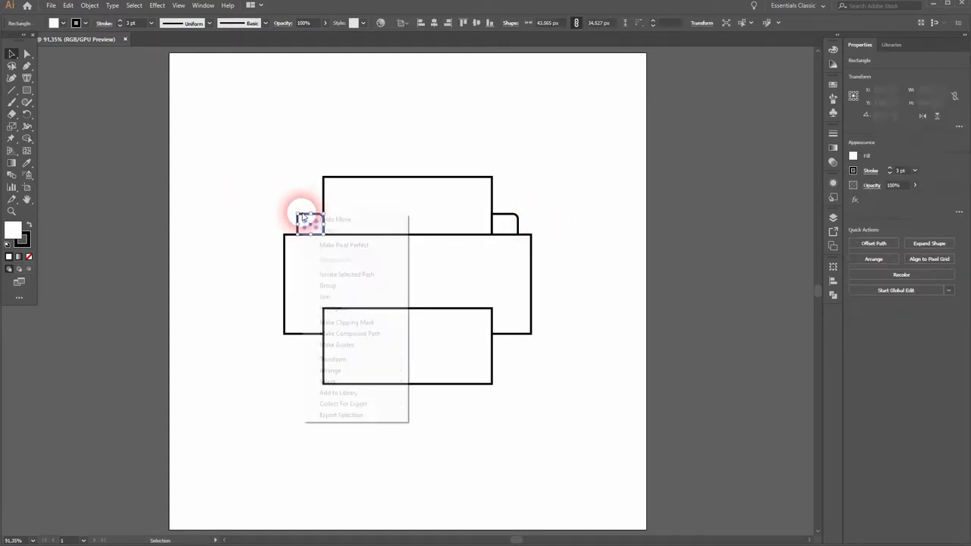
mouse_move(333, 358)
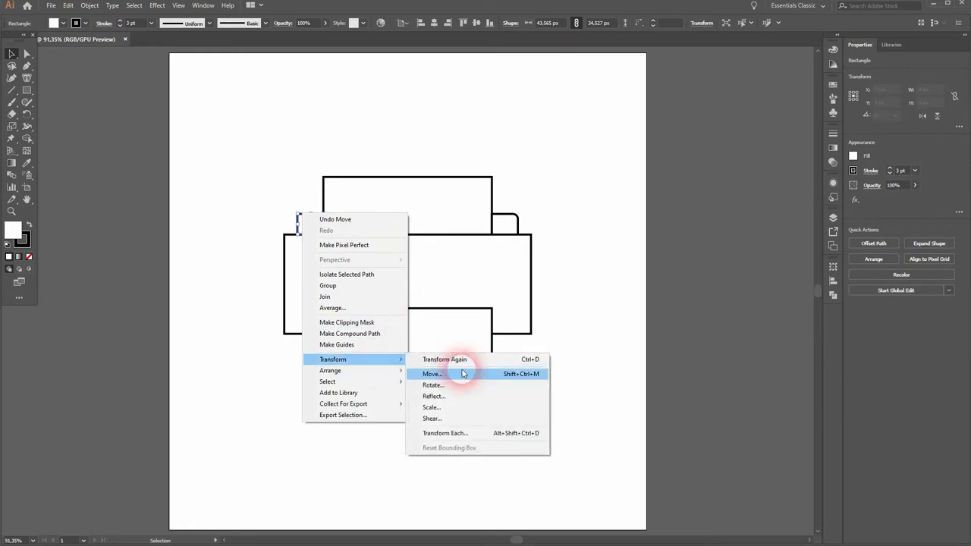
left_click(433, 395)
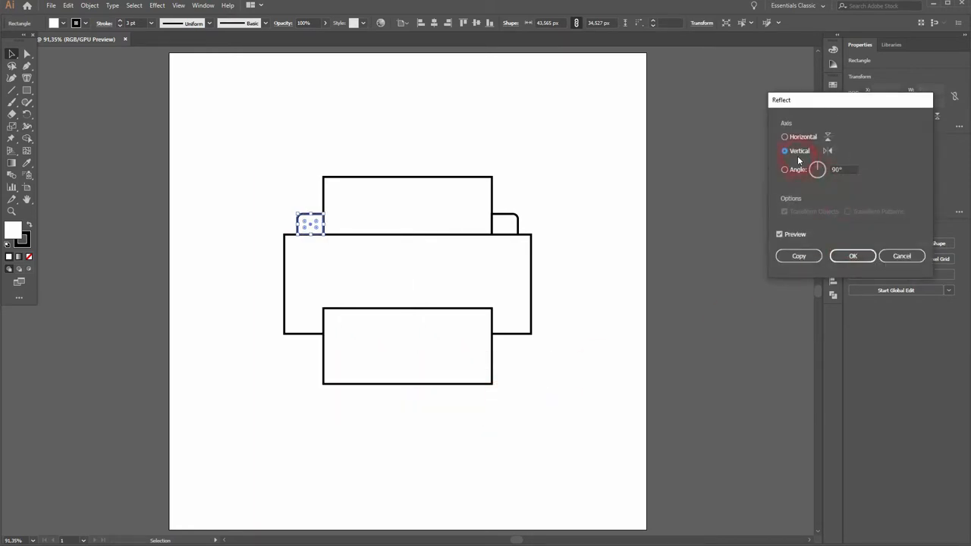
left_click(778, 234)
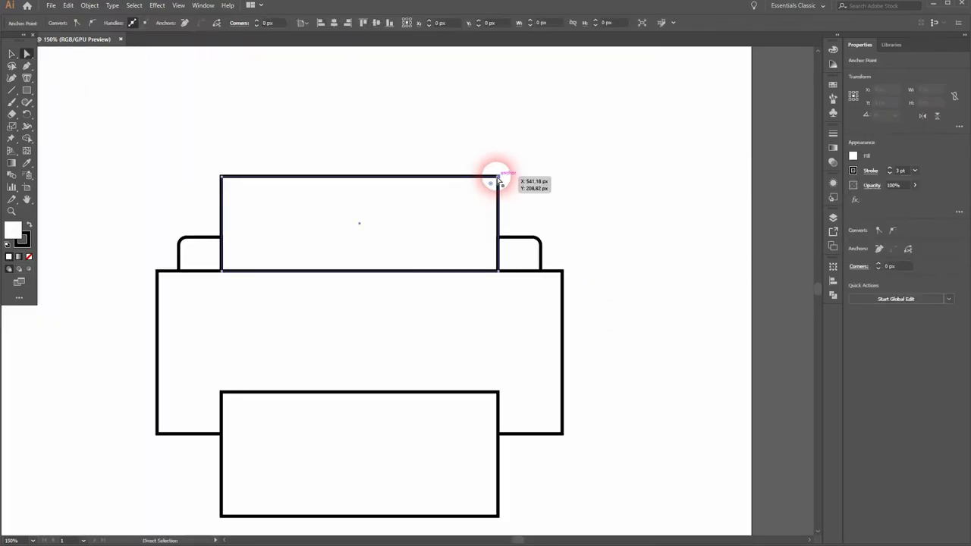
Round the top paper sheet's top-right corner with the live corner widget
left_click_drag(497, 182, 432, 215)
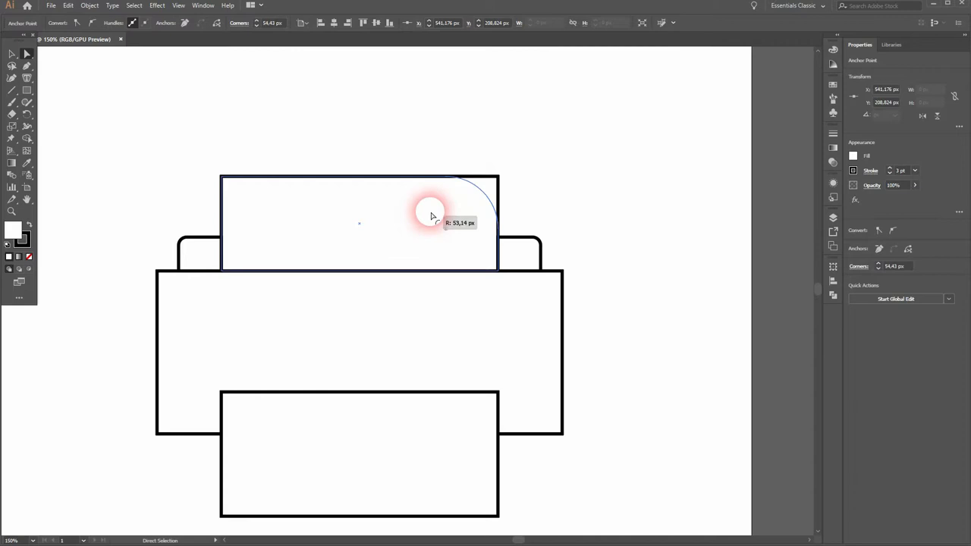
left_click_drag(432, 211, 440, 215)
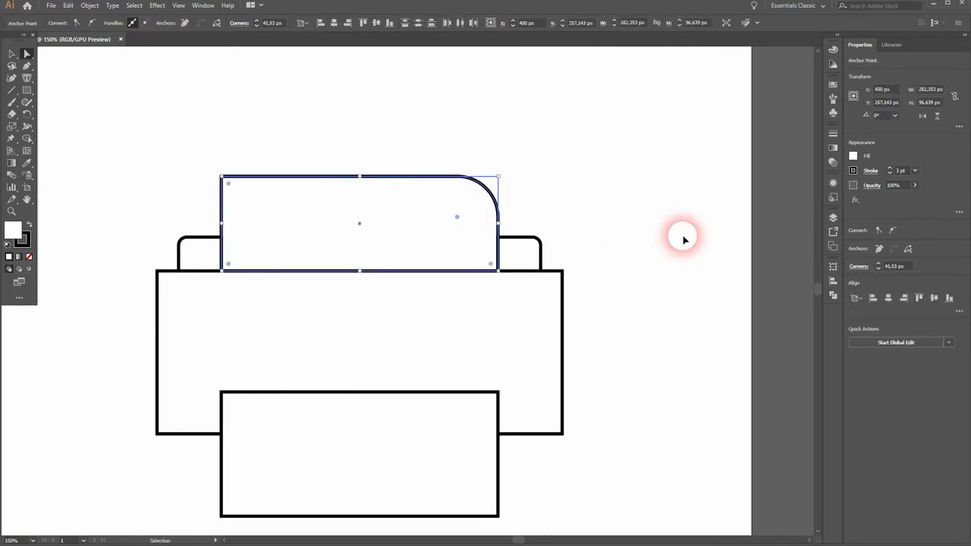
left_click(28, 67)
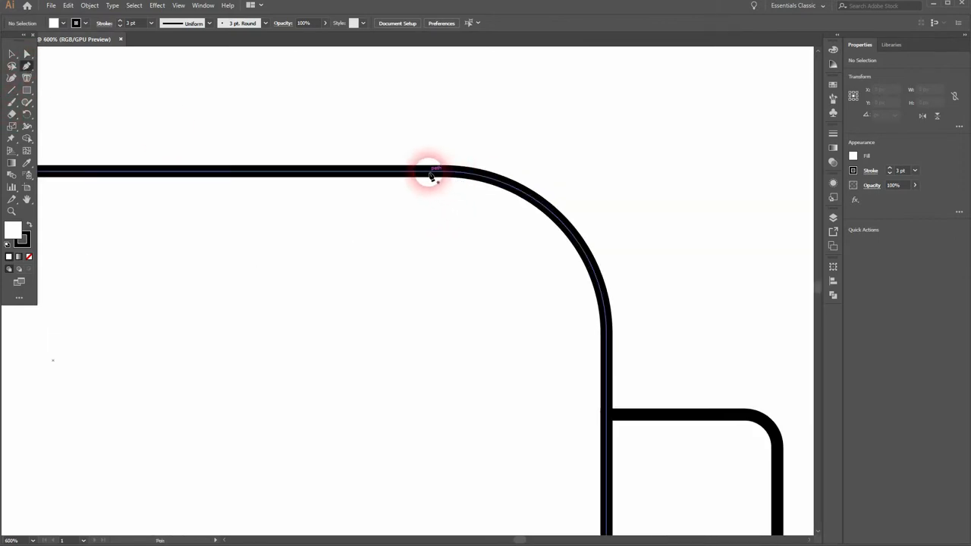
mouse_move(461, 176)
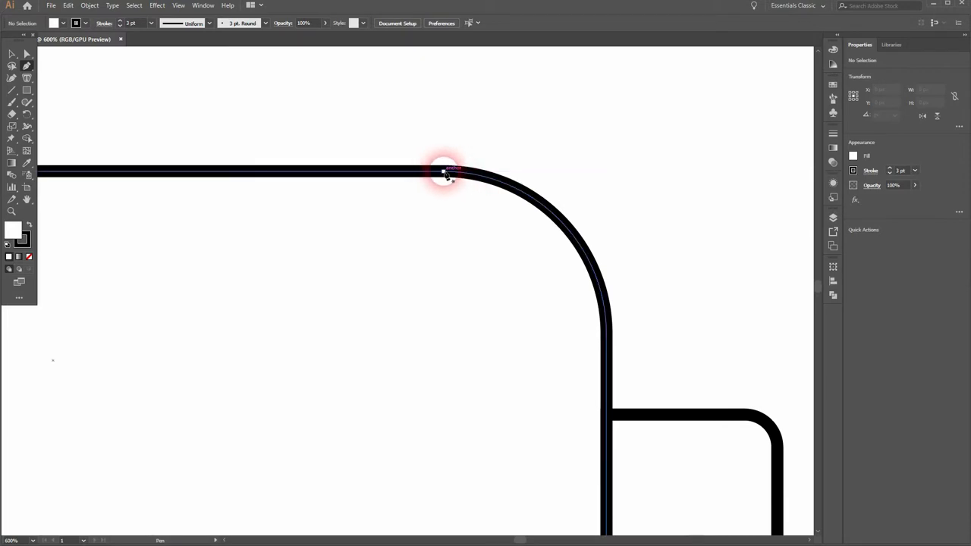
Draw a vertical line down from the top sheet's rounded corner as a fold line
left_click_drag(443, 170, 455, 319)
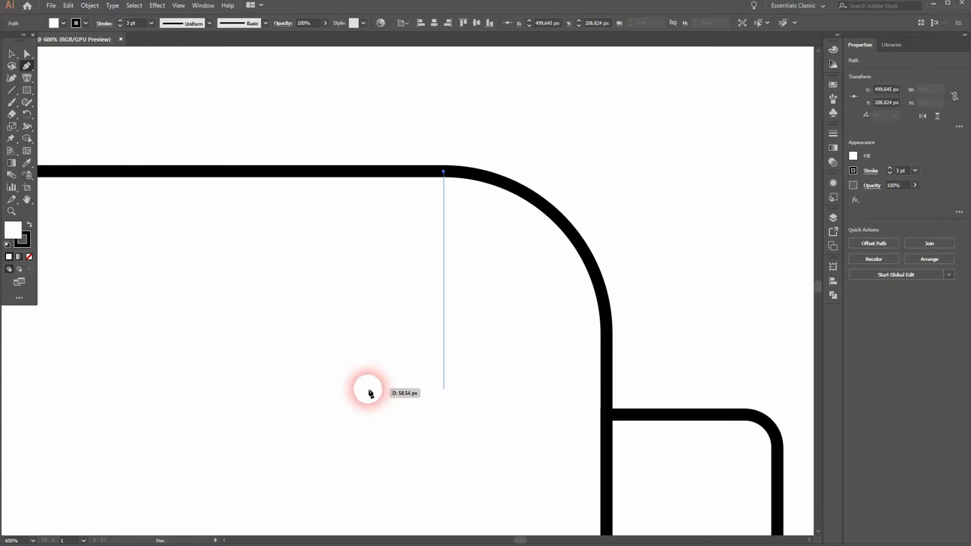
mouse_move(458, 398)
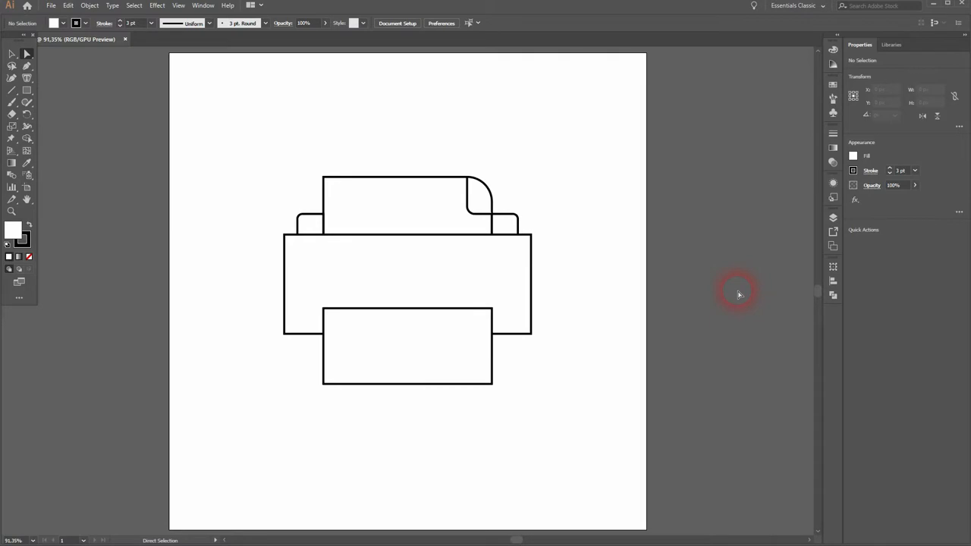
Draw the slot line across the body and the text lines on the output paper
left_click(261, 406)
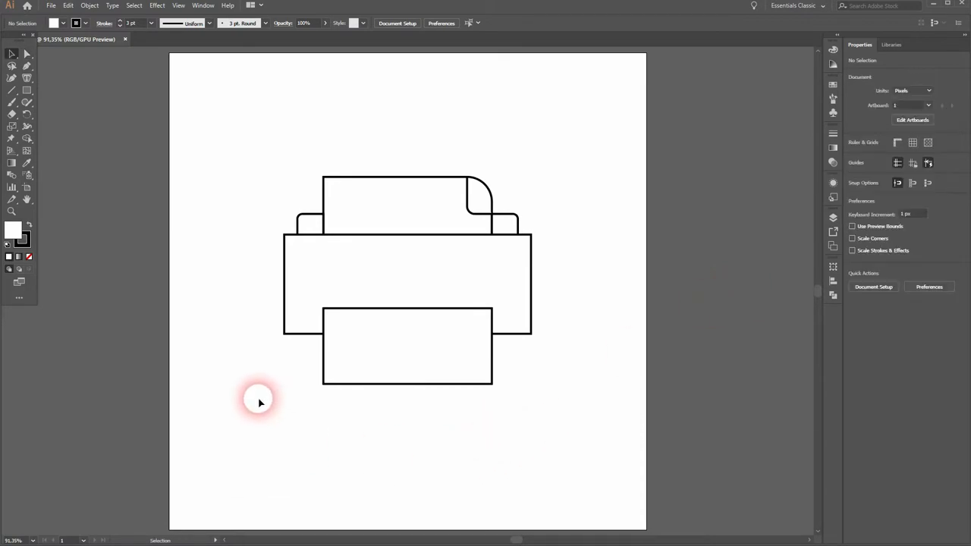
mouse_move(252, 349)
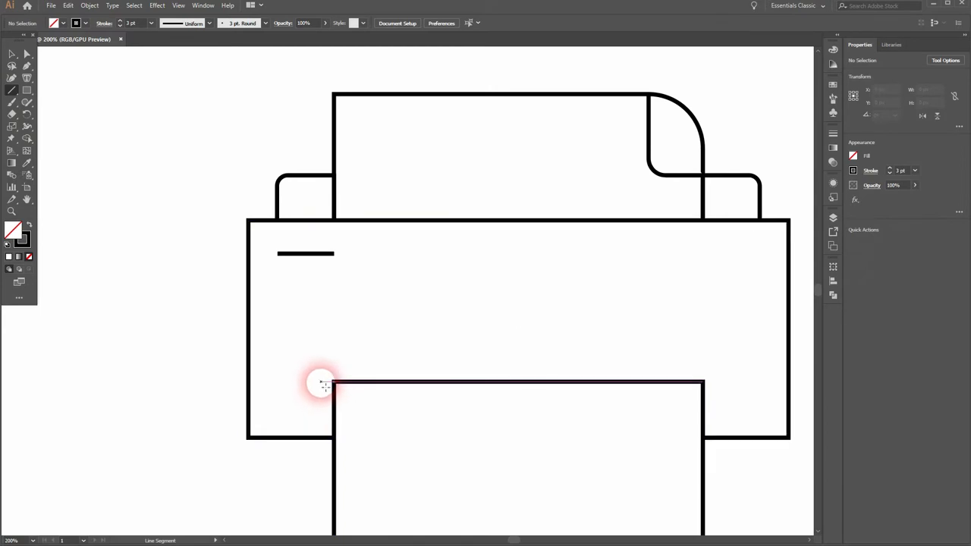
left_click_drag(322, 382, 711, 379)
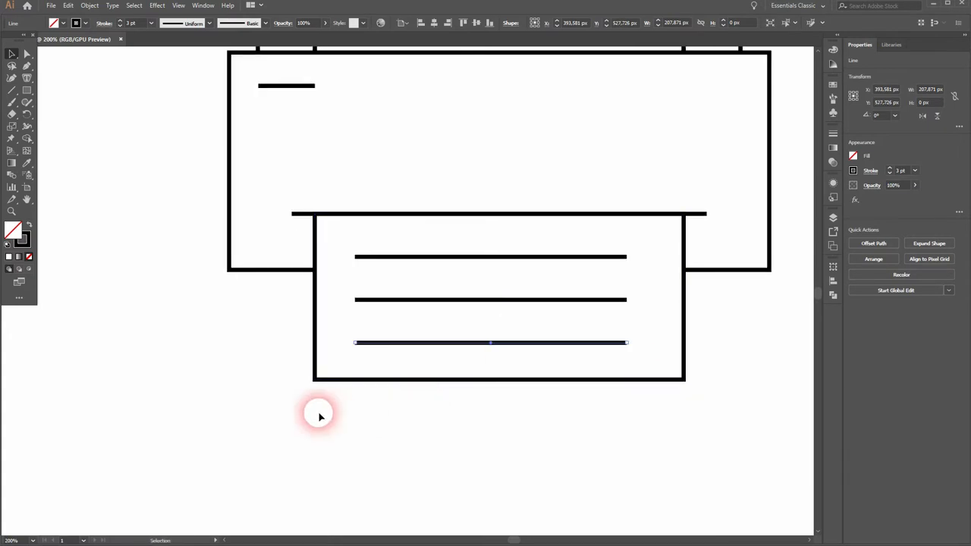
left_click_drag(318, 416, 706, 200)
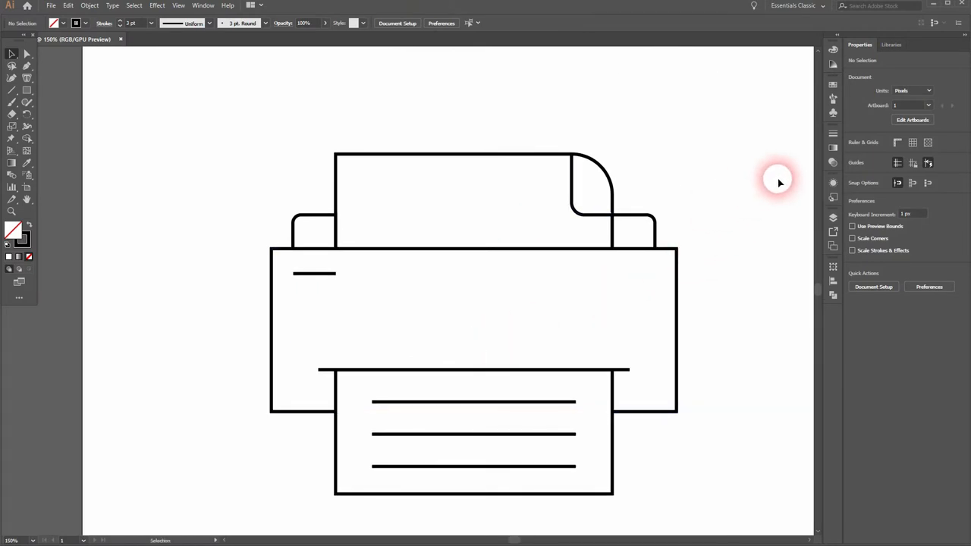
mouse_move(680, 406)
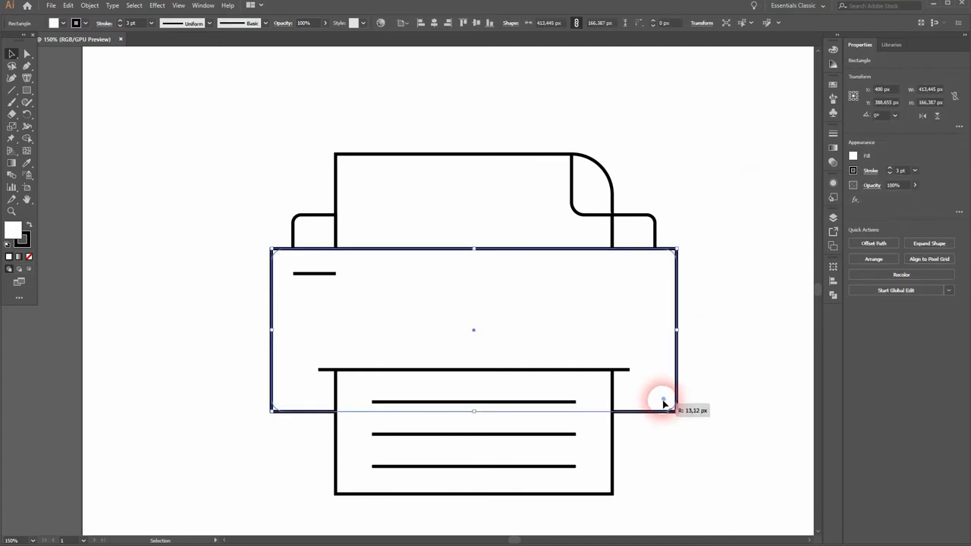
Select the printer body and its slot line to round the body's corners
left_click(745, 376)
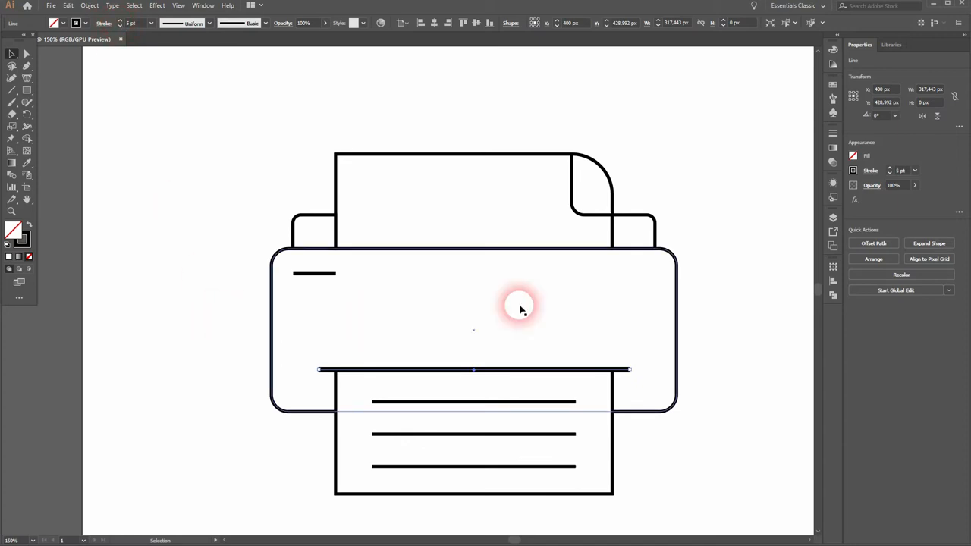
left_click(520, 306)
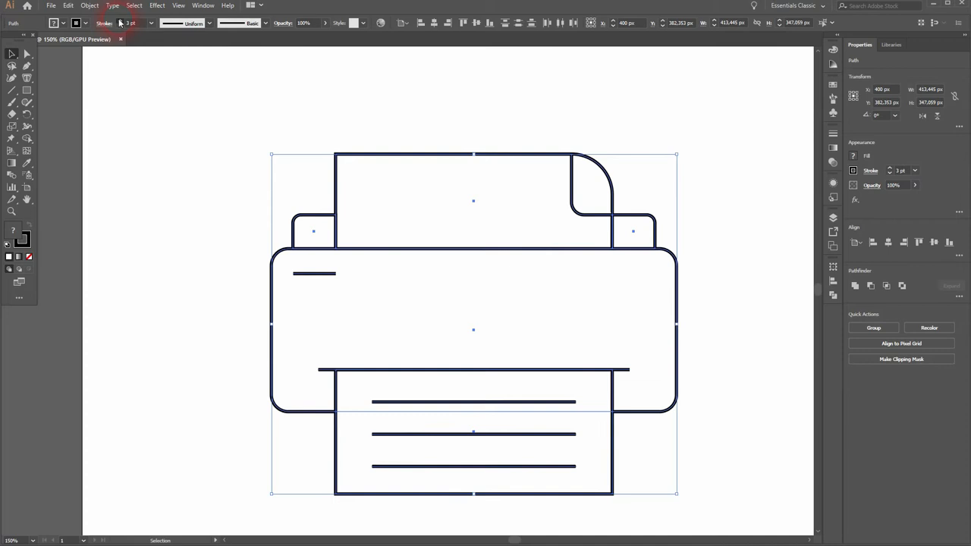
Give all printer parts a 5 pt stroke with adjusted corner joins
left_click(185, 286)
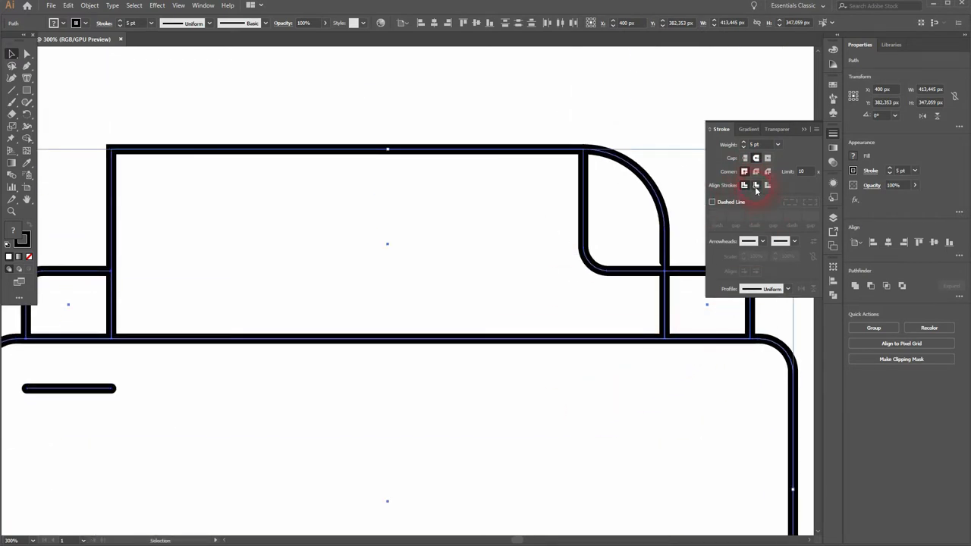
left_click(755, 185)
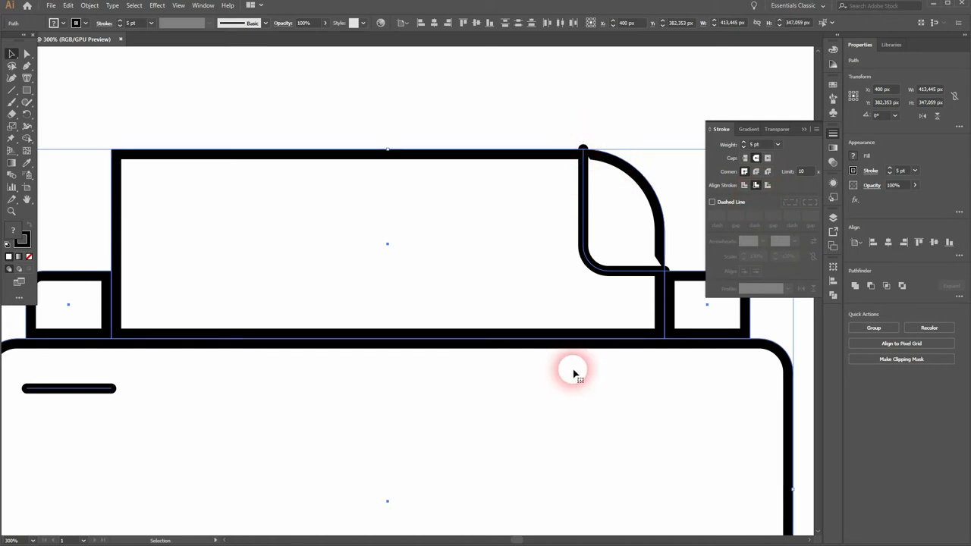
left_click(746, 185)
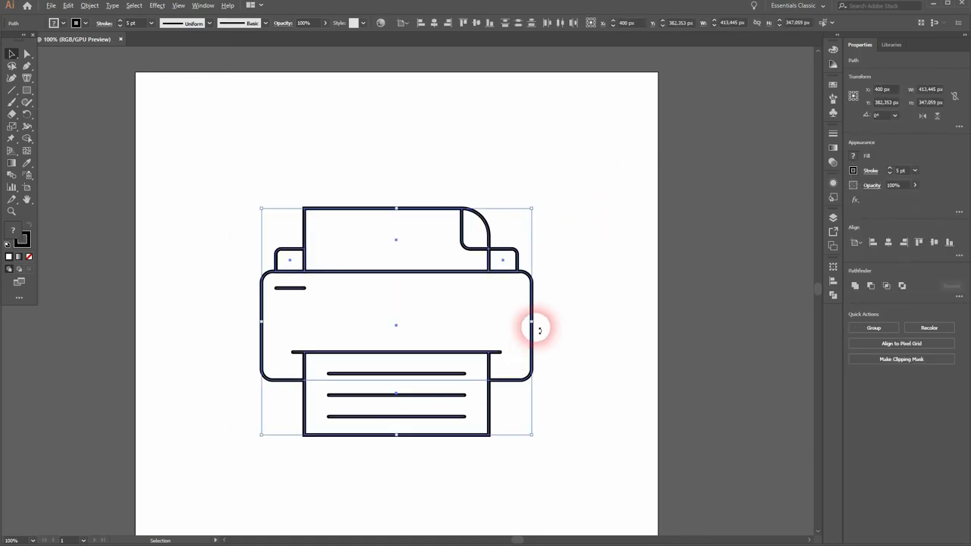
Scale the whole printer icon down and deselect it on the artboard
left_click_drag(540, 328, 531, 326)
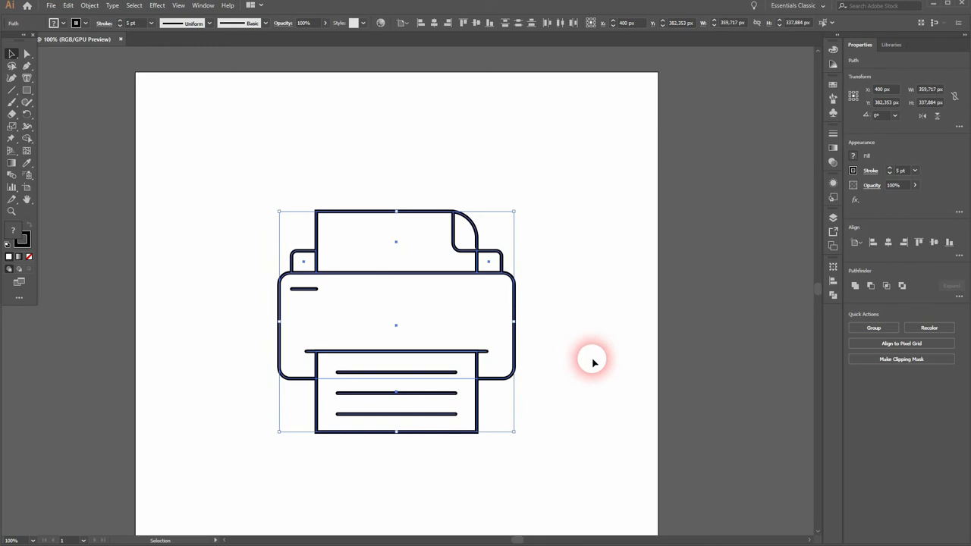
left_click(250, 470)
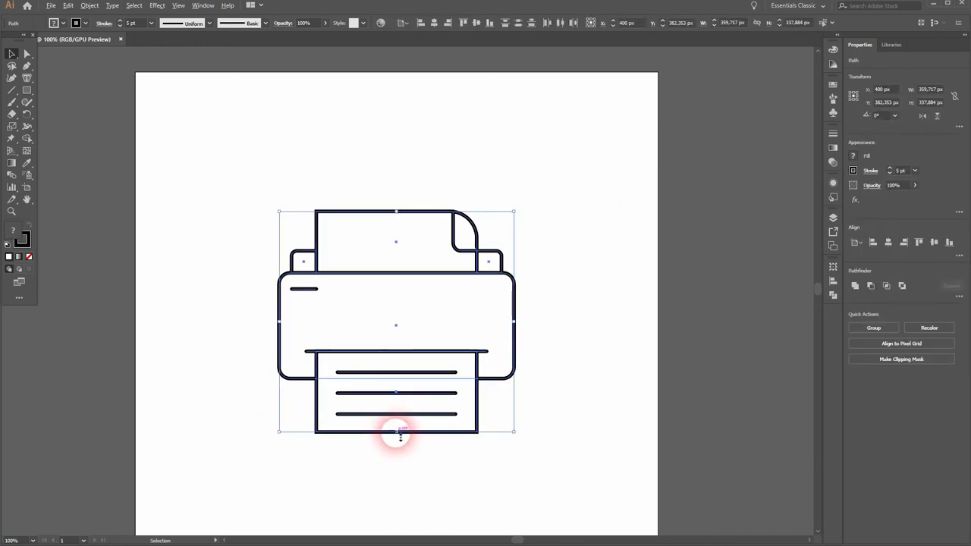
left_click(580, 382)
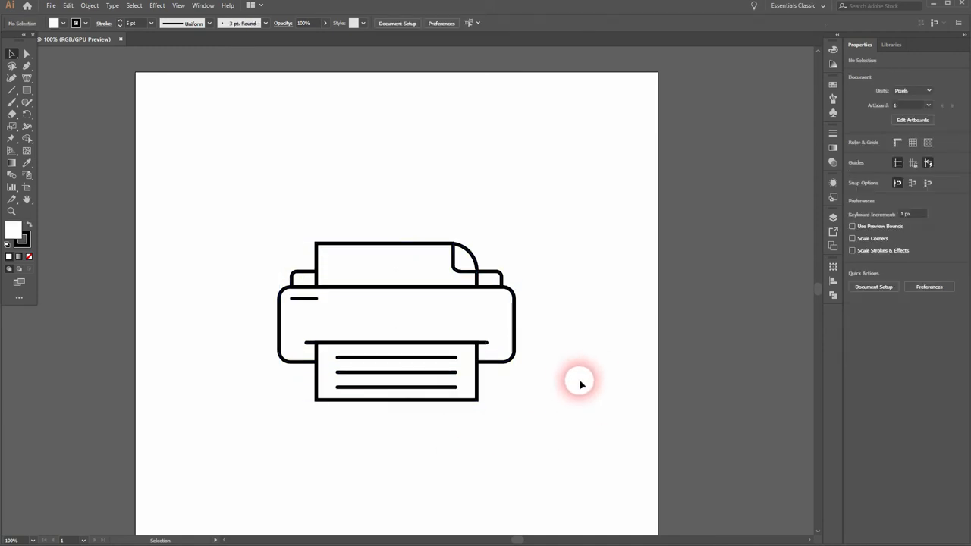
mouse_move(264, 441)
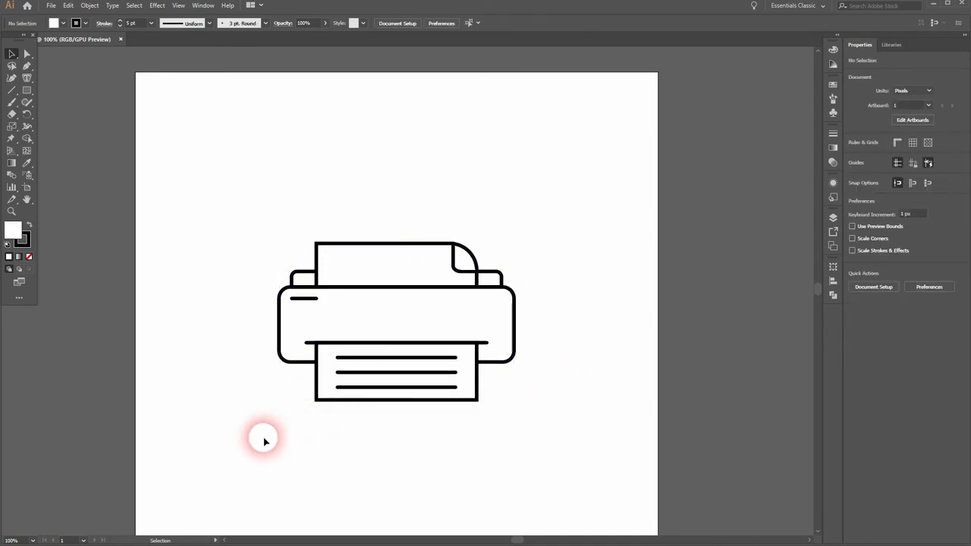
left_click(394, 318)
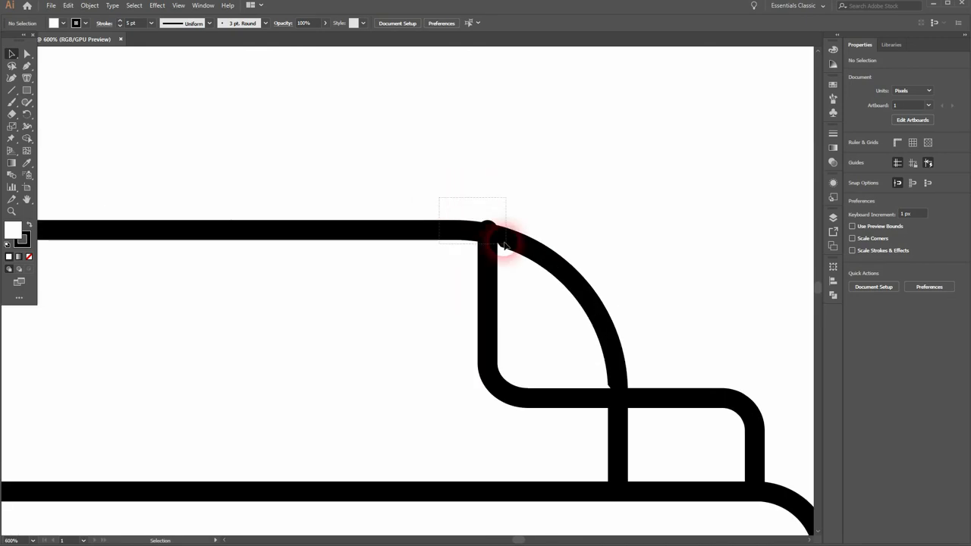
Give the folded paper corner path Round Cap and Round Join strokes so the fold looks smooth
left_click(503, 244)
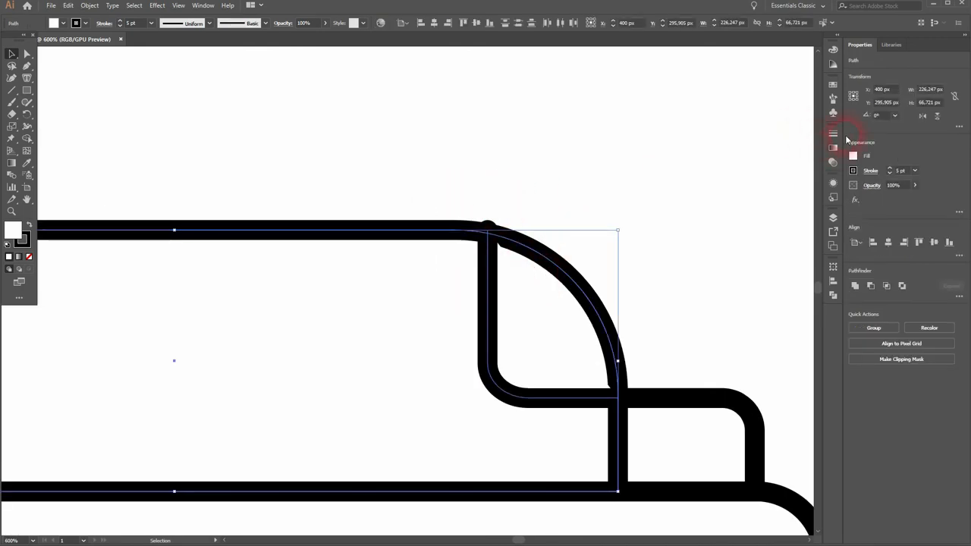
left_click(834, 134)
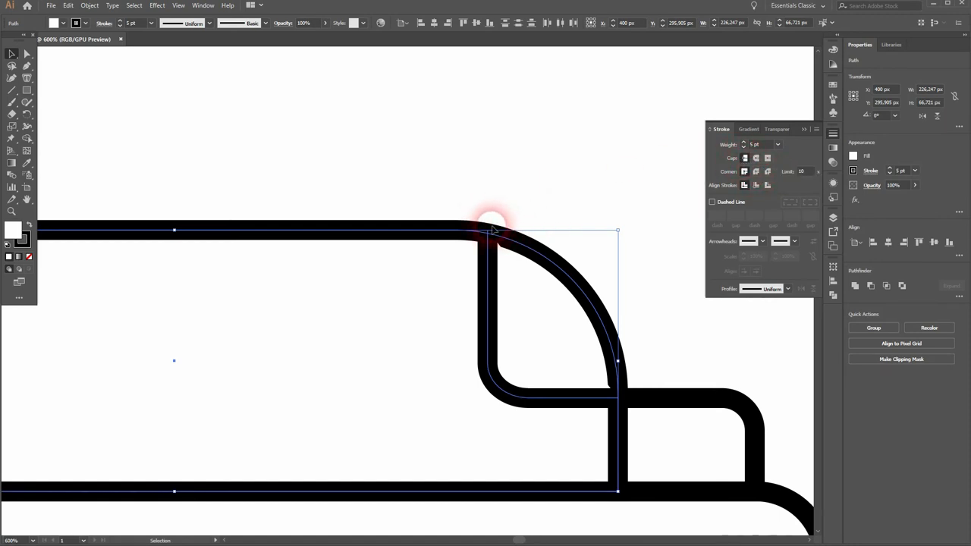
left_click(746, 158)
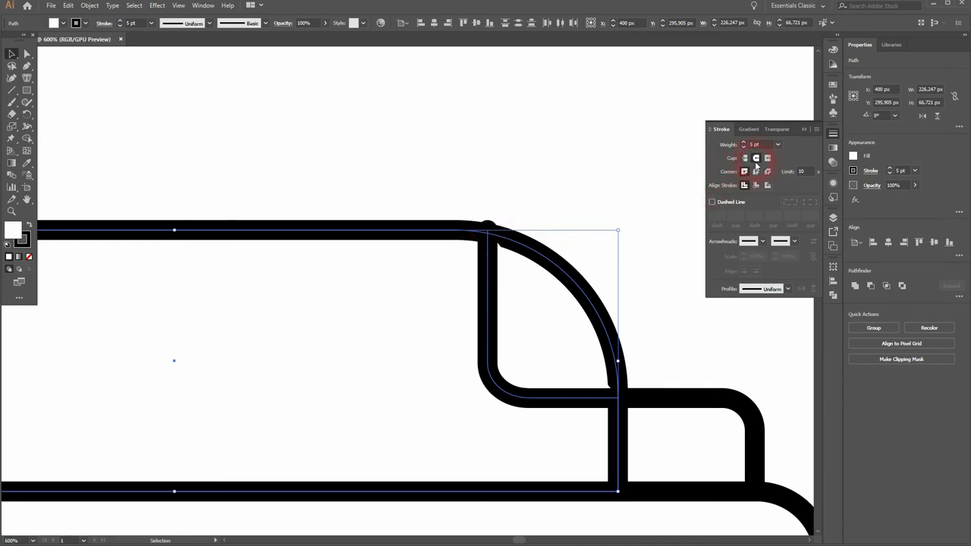
left_click(756, 157)
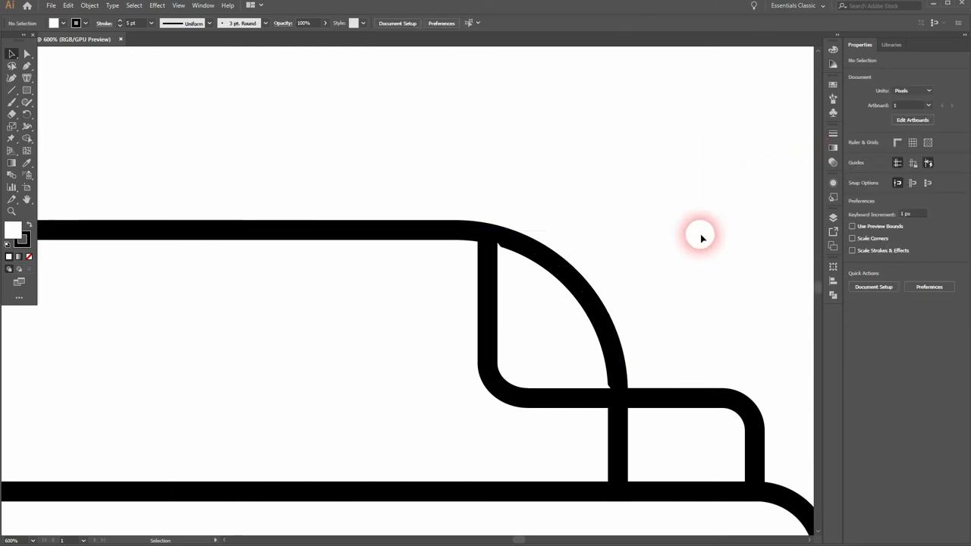
key("ctrl+-")
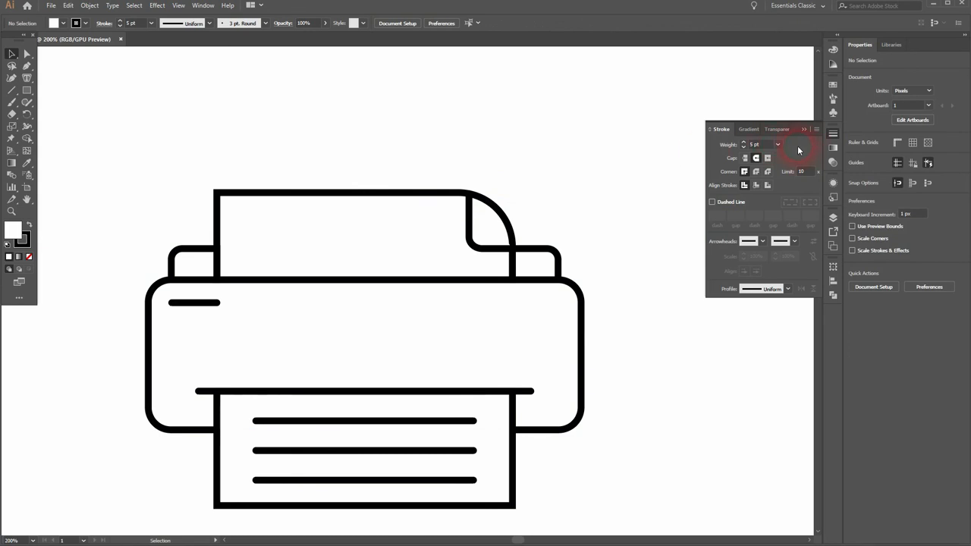
left_click(651, 273)
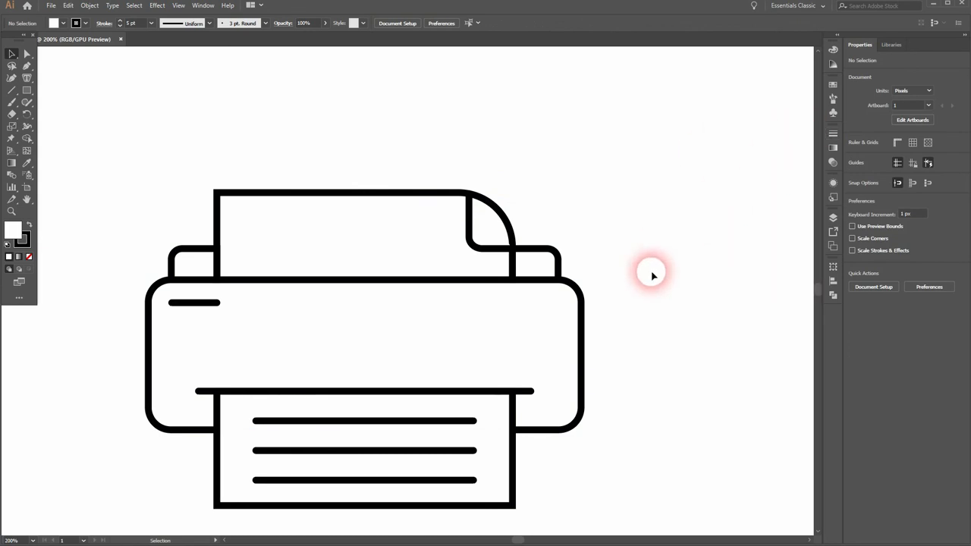